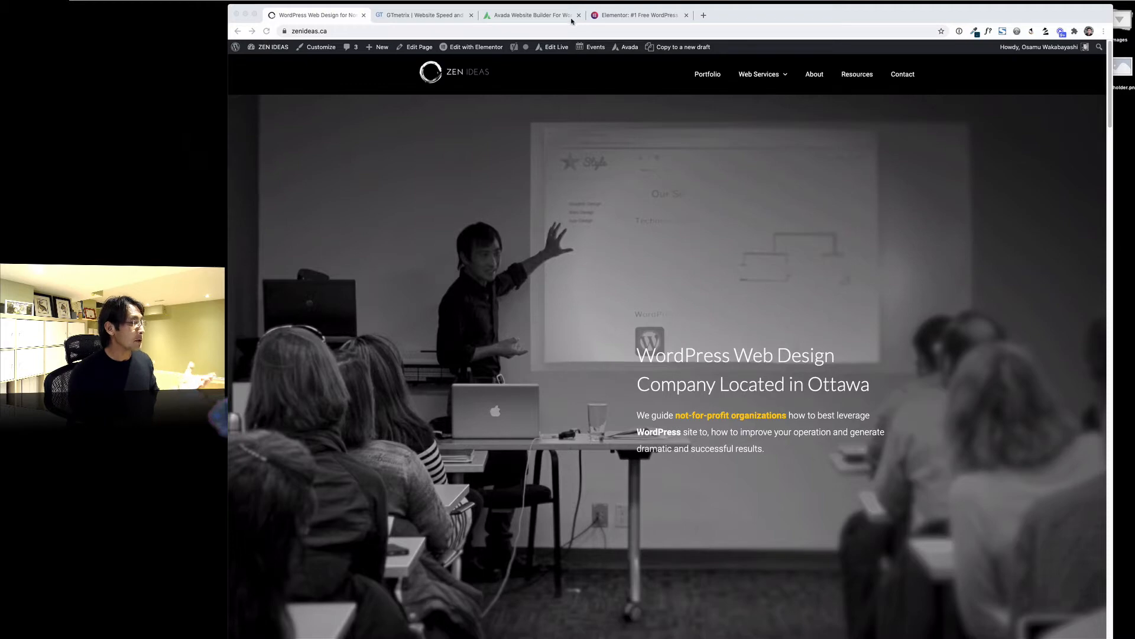
Browse down the Avada Website Builder homepage, then bring up the Elementor homepage
left_click(533, 14)
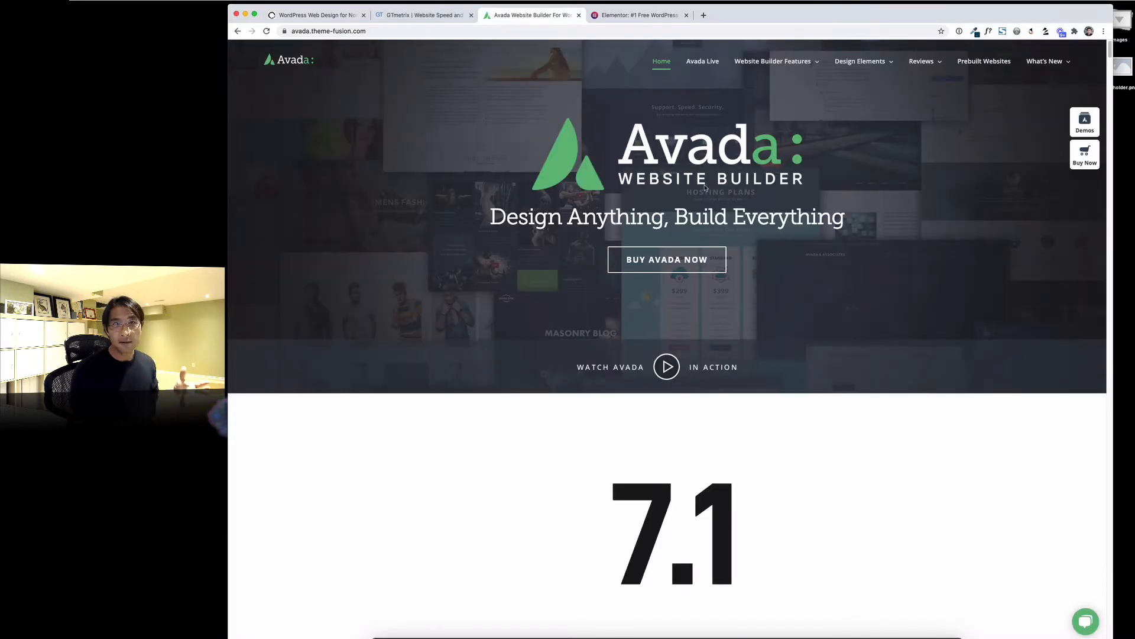
scroll("down", 3)
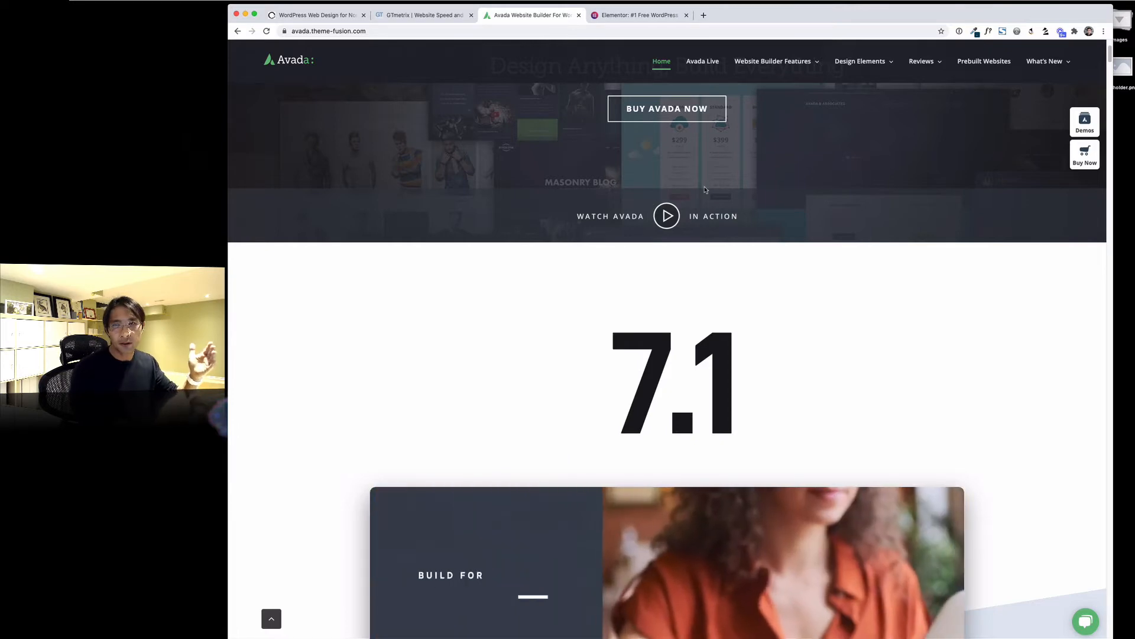
scroll("down", 3)
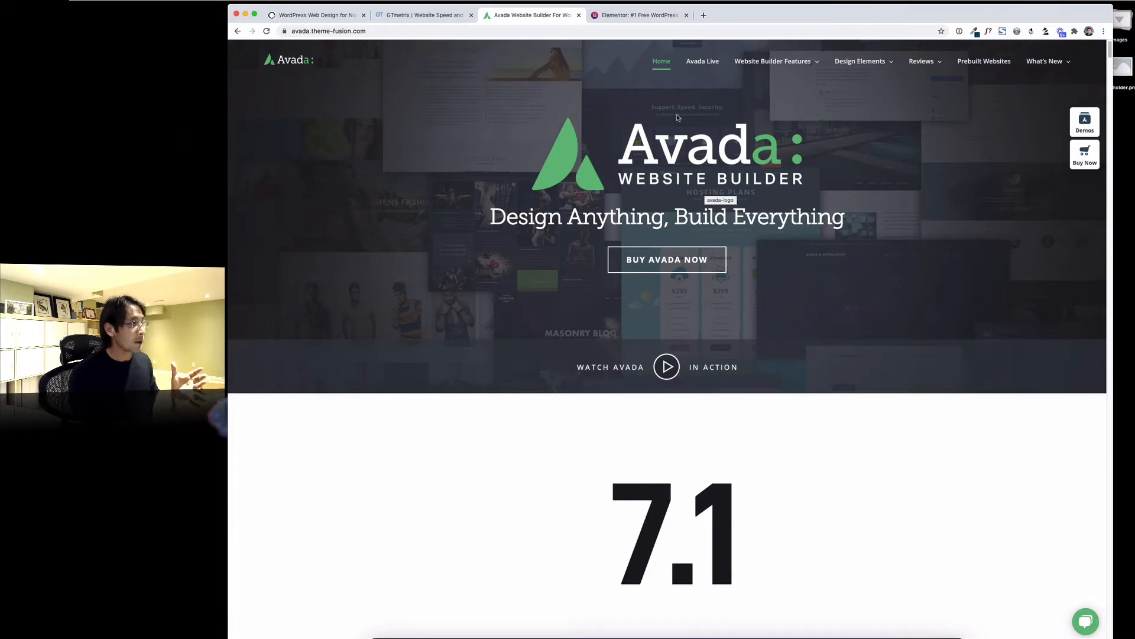
mouse_move(637, 14)
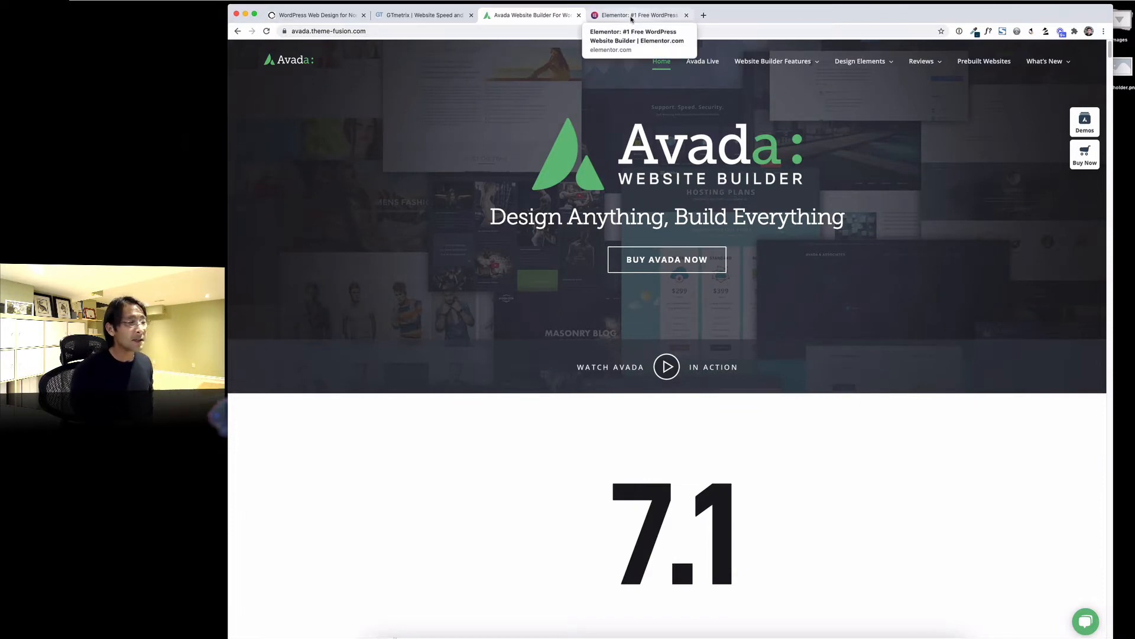
left_click(638, 14)
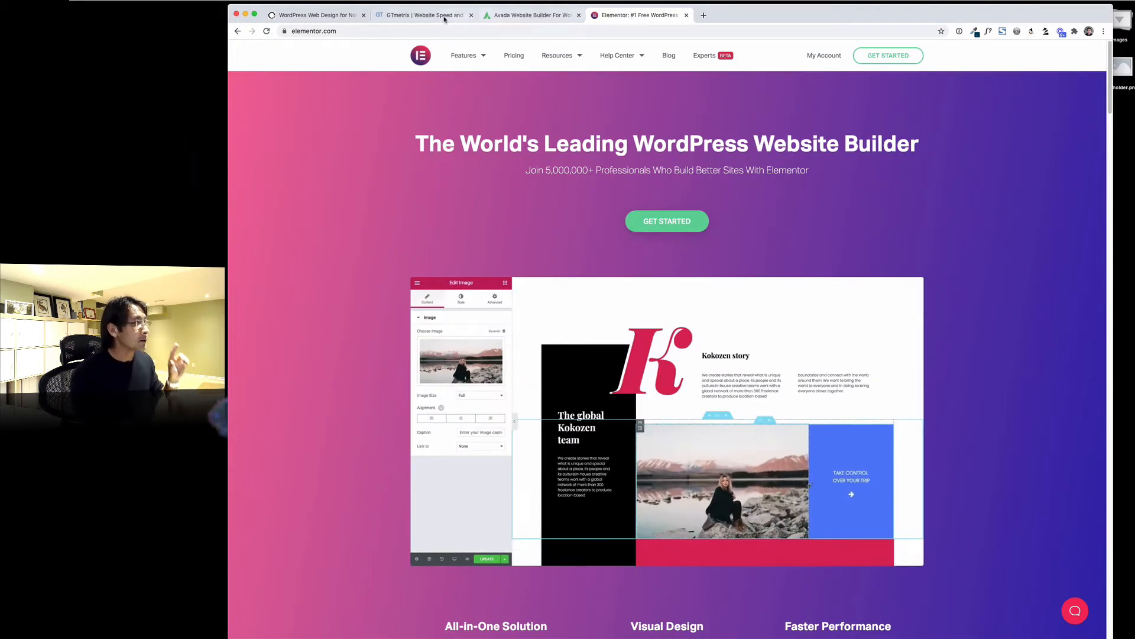
left_click(424, 14)
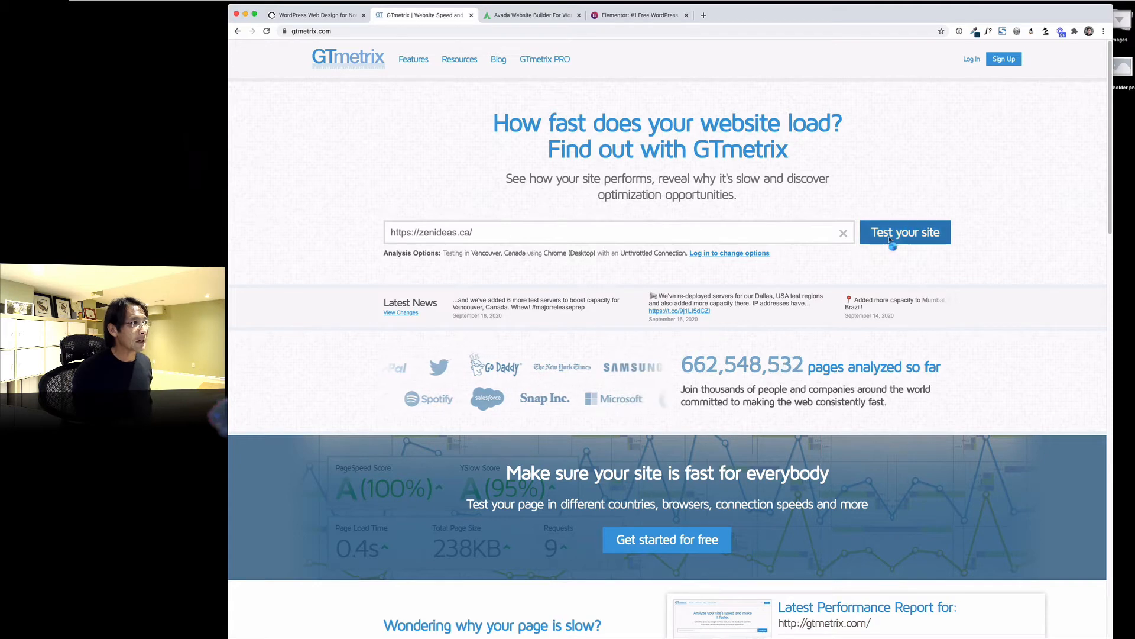
left_click(904, 232)
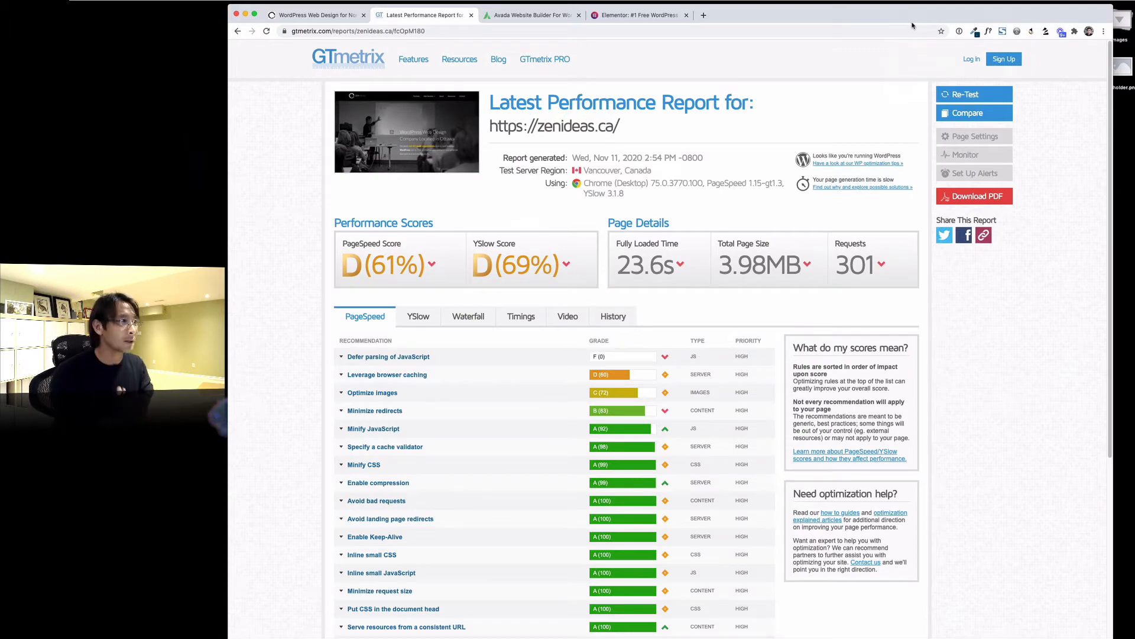
mouse_move(428, 248)
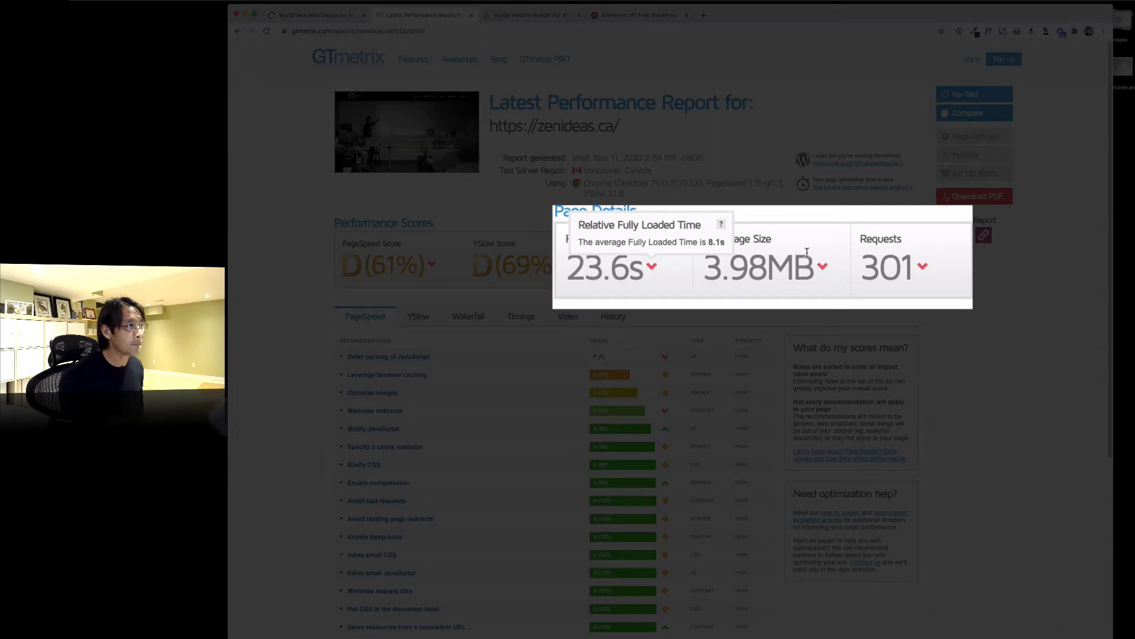
mouse_move(819, 268)
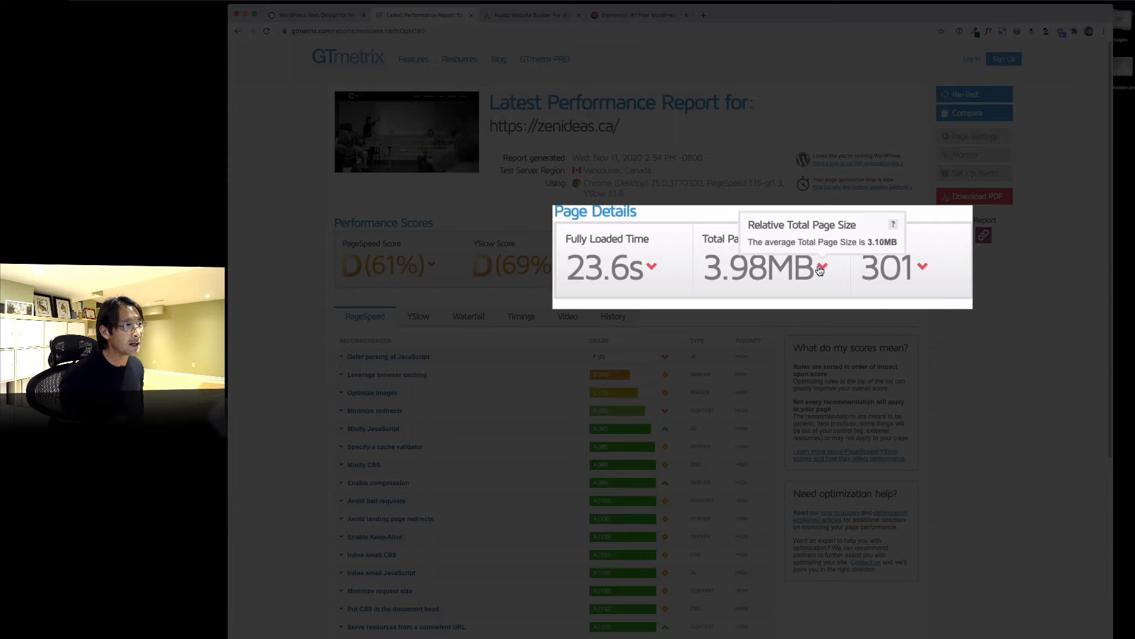
mouse_move(847, 245)
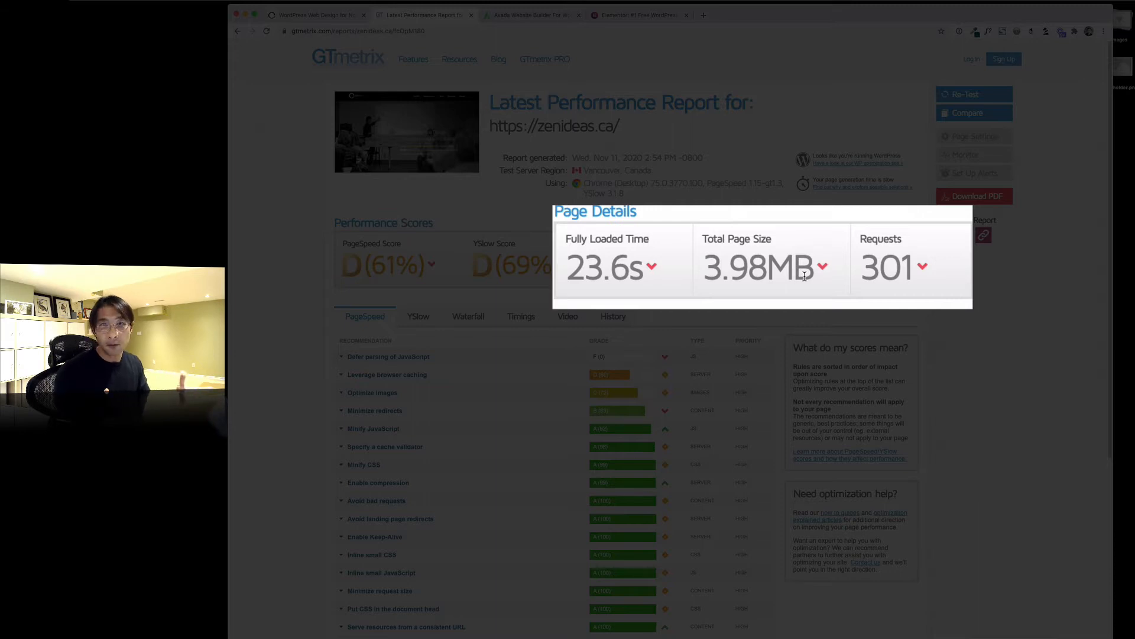
mouse_move(923, 281)
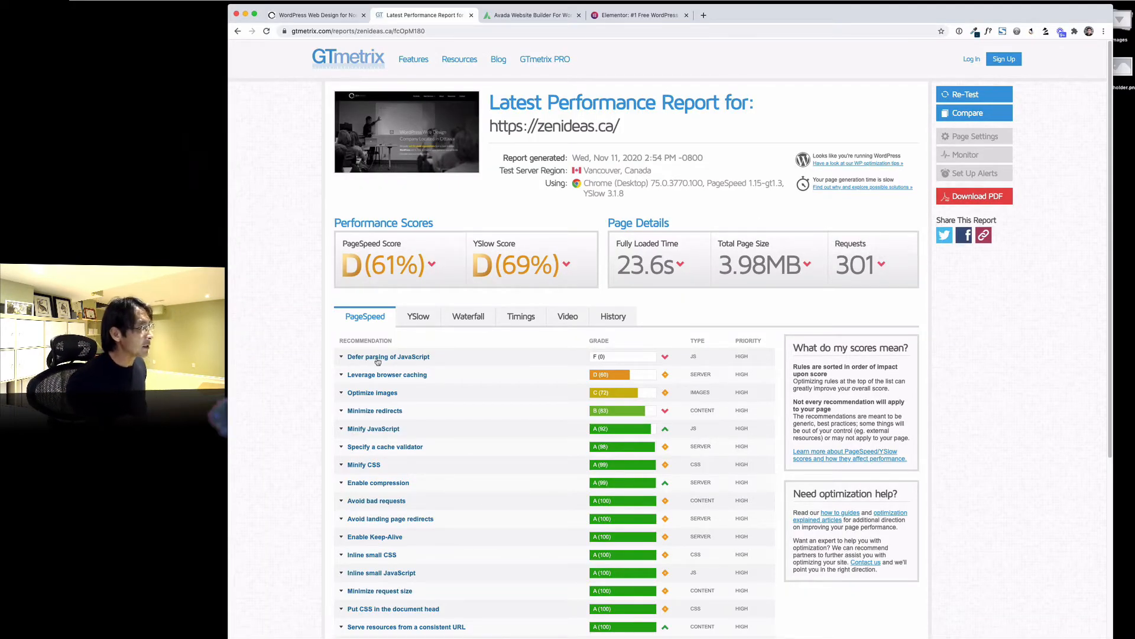
mouse_move(468, 317)
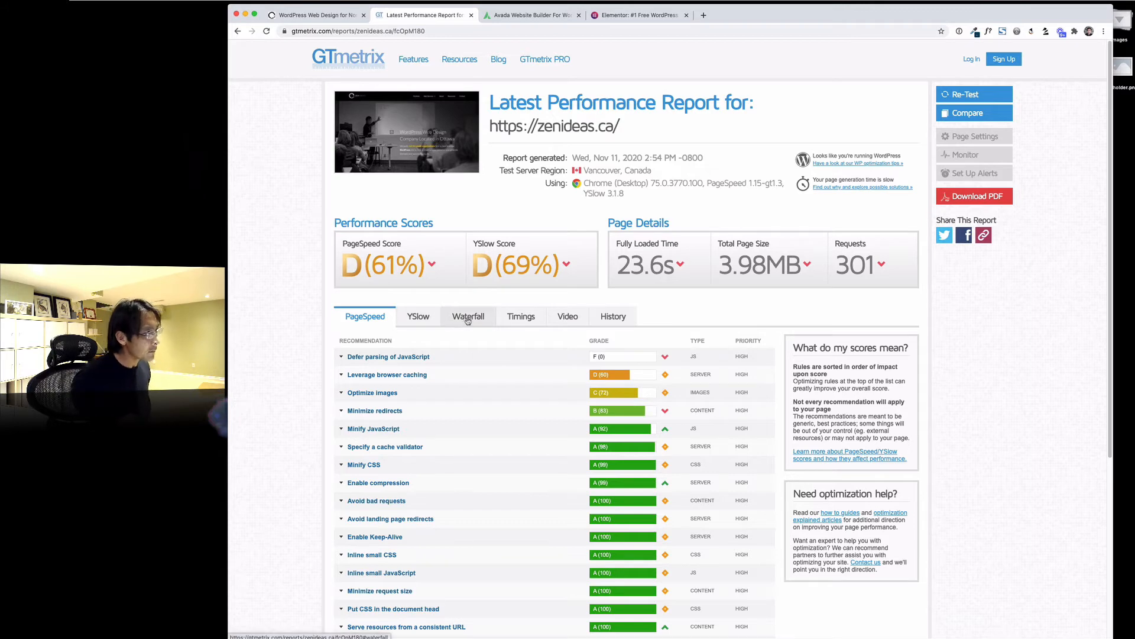
Review the 301-request waterfall chart, then return to the zenideas.ca homepage logged into WordPress
left_click(468, 317)
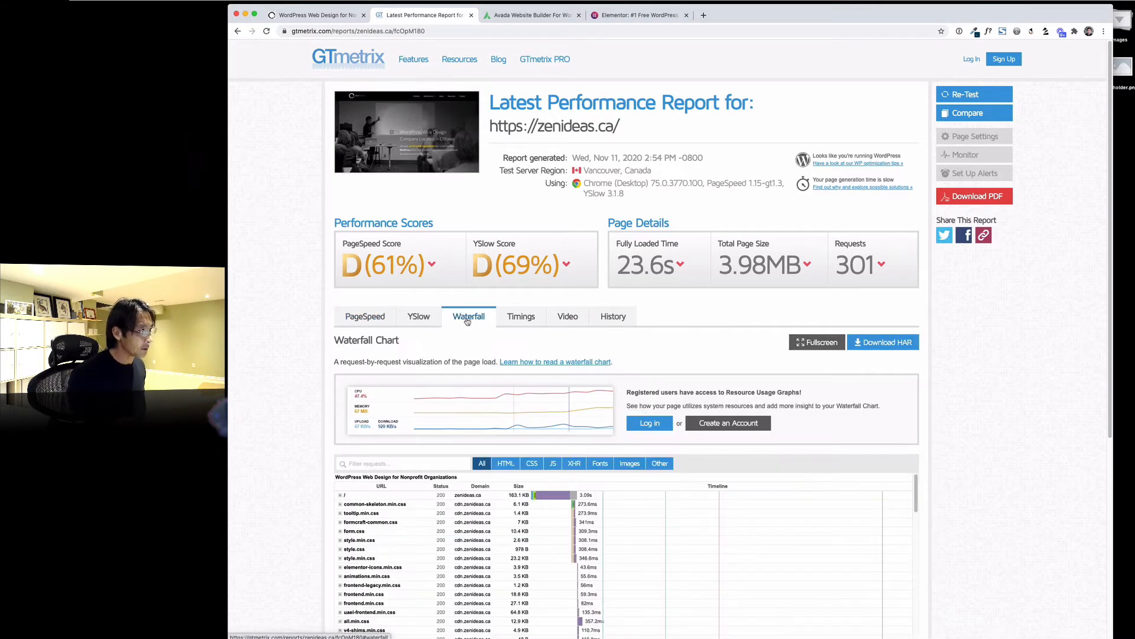
scroll("down", 3)
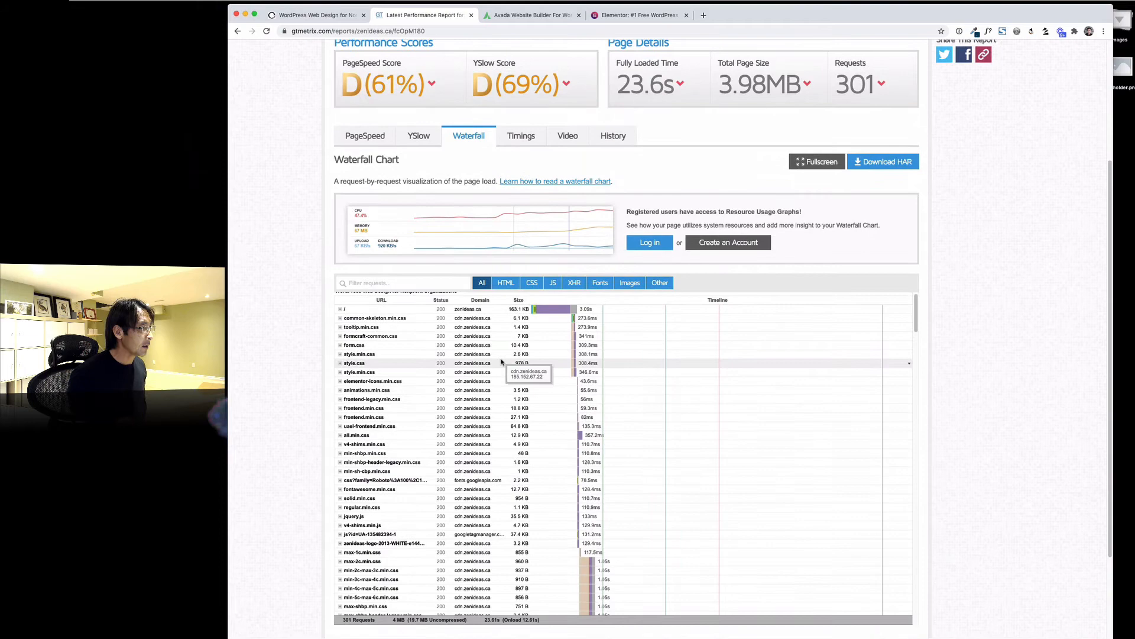
scroll("down", 3)
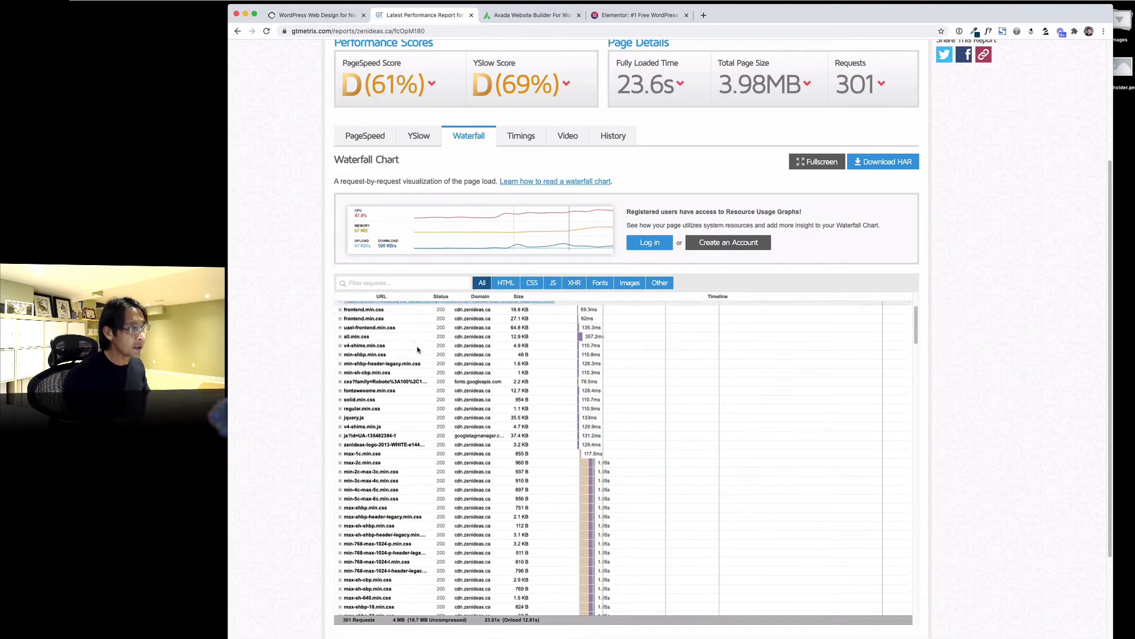
scroll("down", 3)
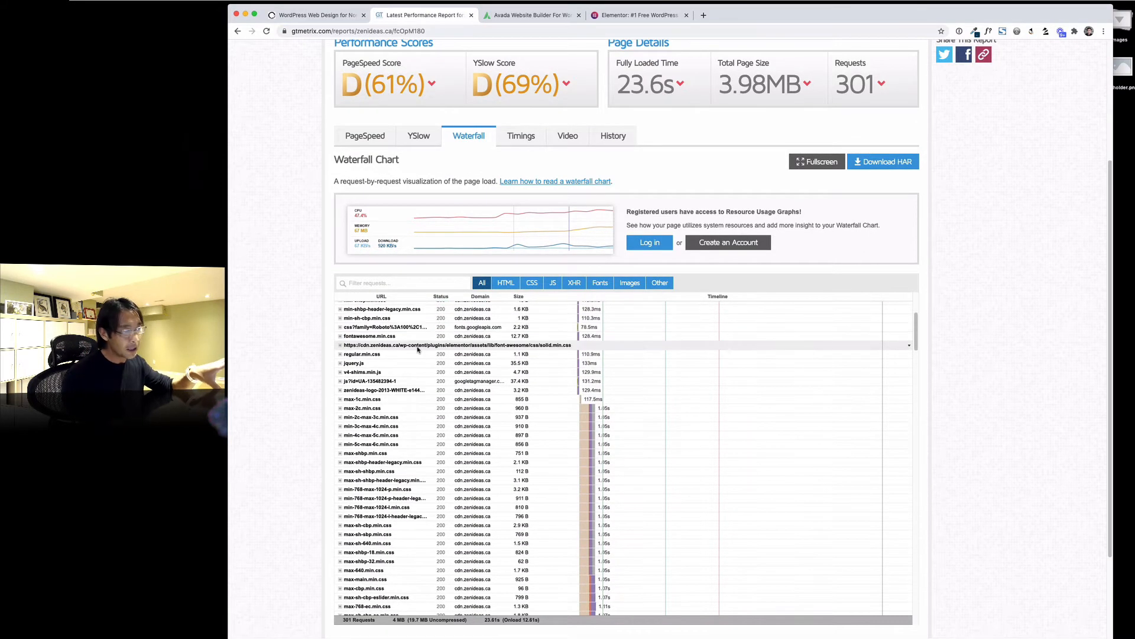
scroll("down", 3)
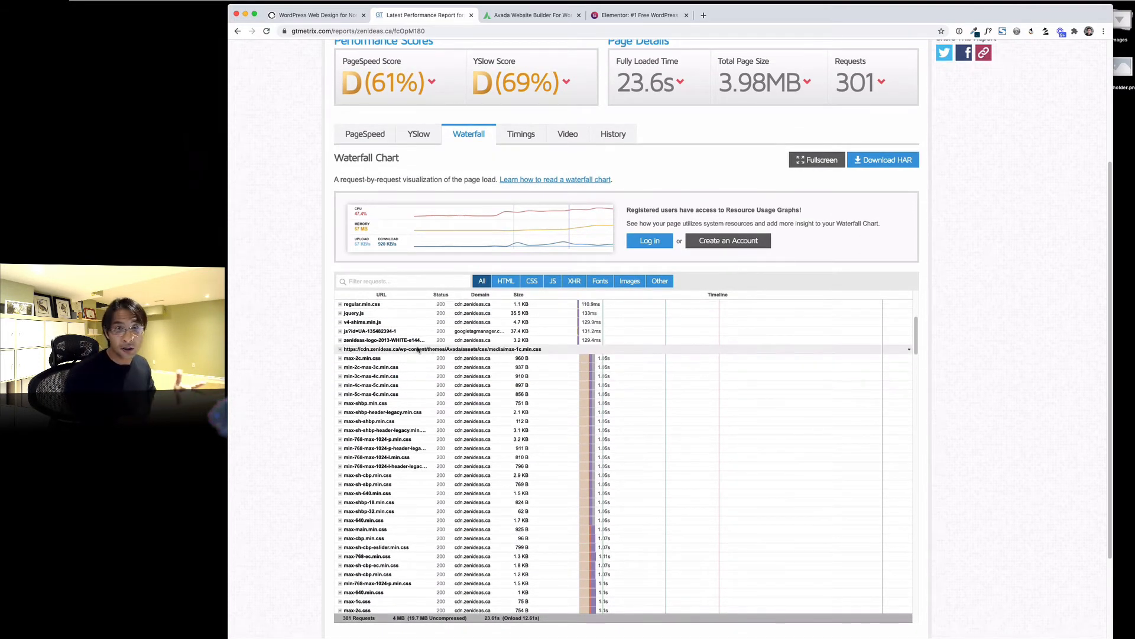
scroll("down", 3)
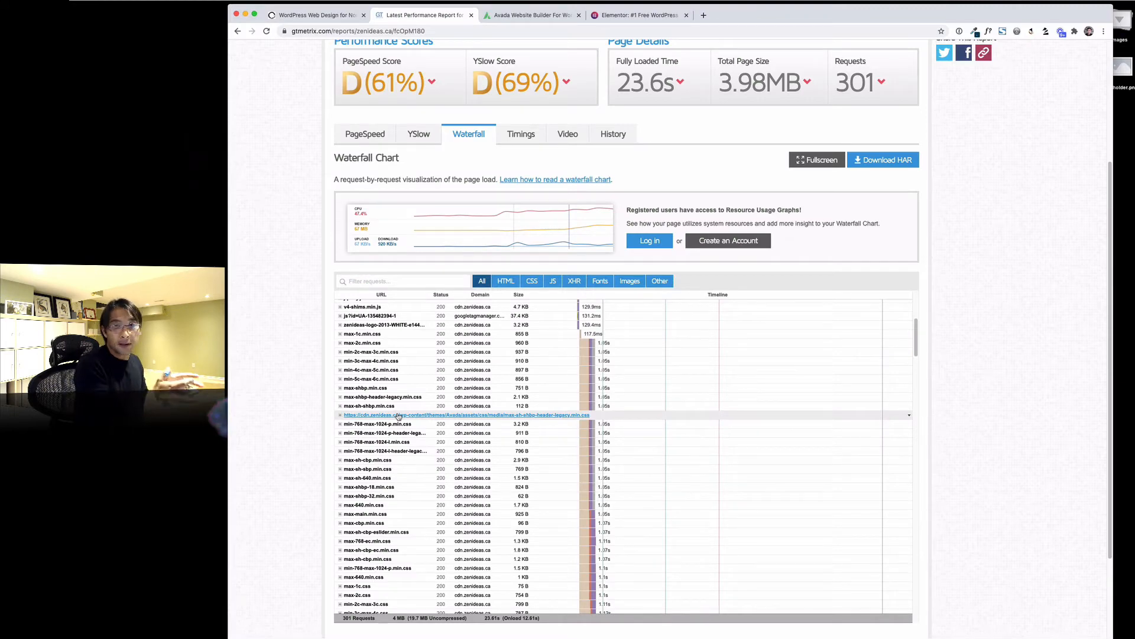
left_click(315, 14)
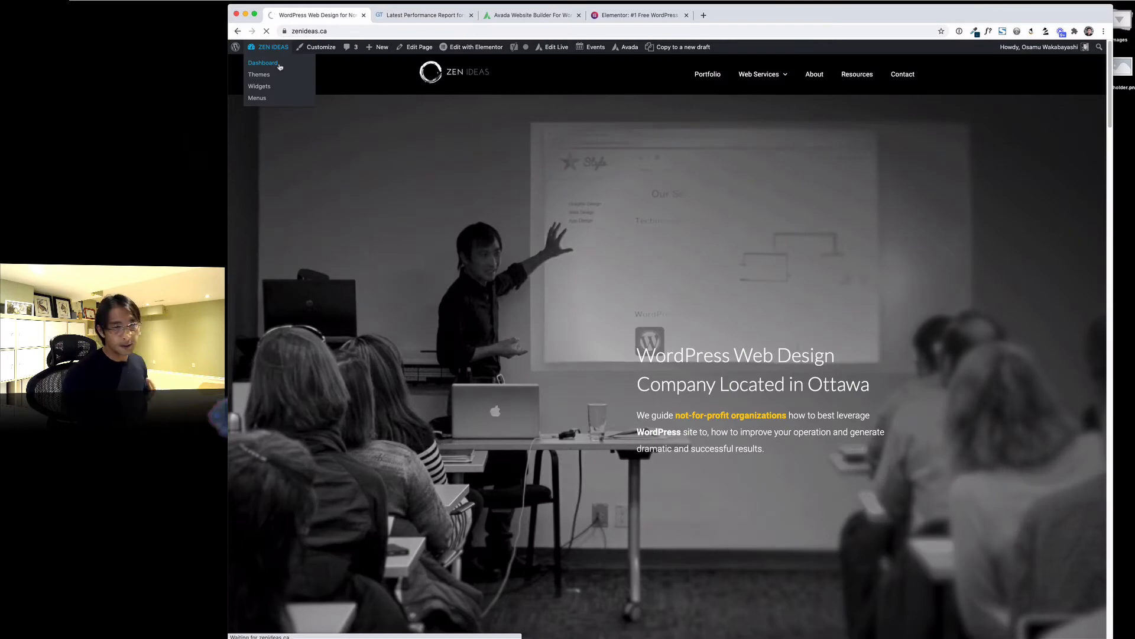
From the dashboard's Themes screen, activate Hello Elementor in place of Avada Child
left_click(262, 63)
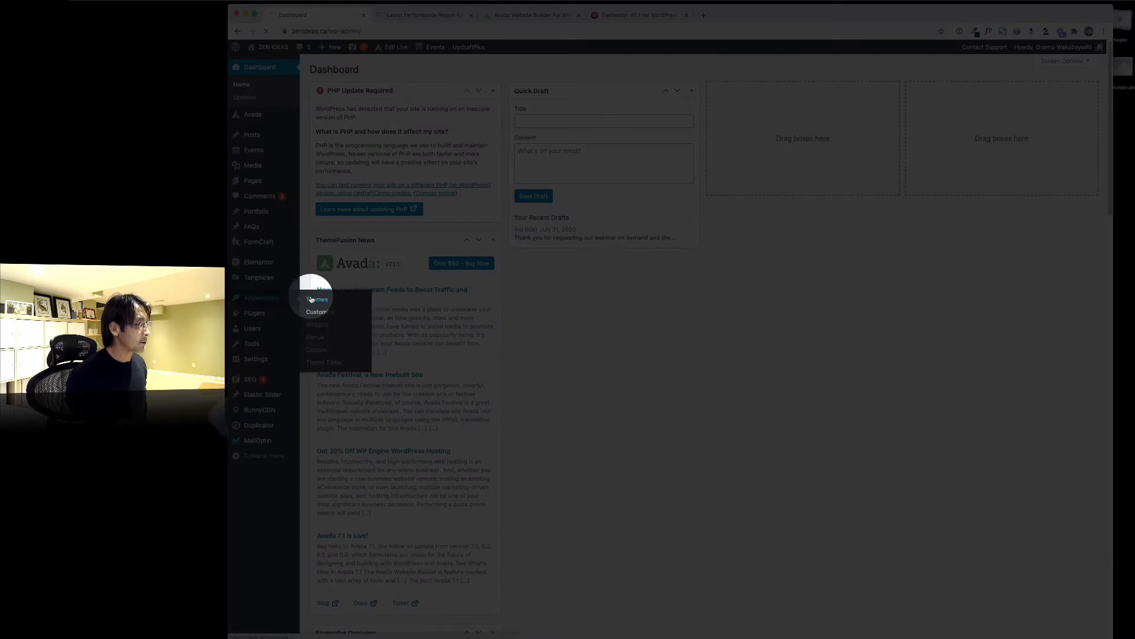
left_click(317, 300)
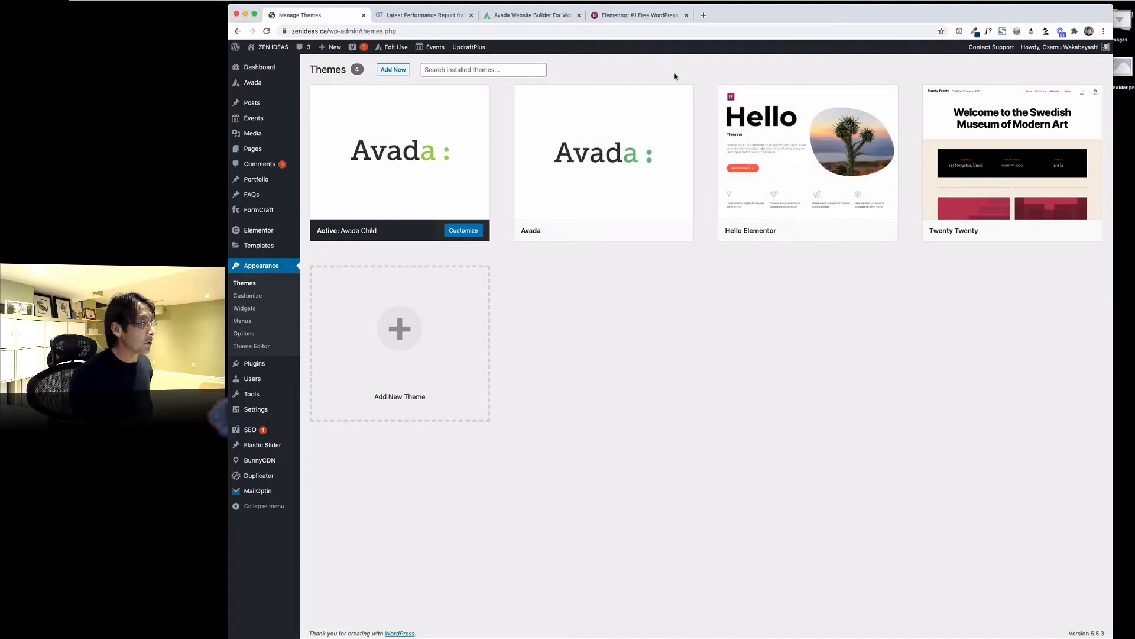
mouse_move(808, 152)
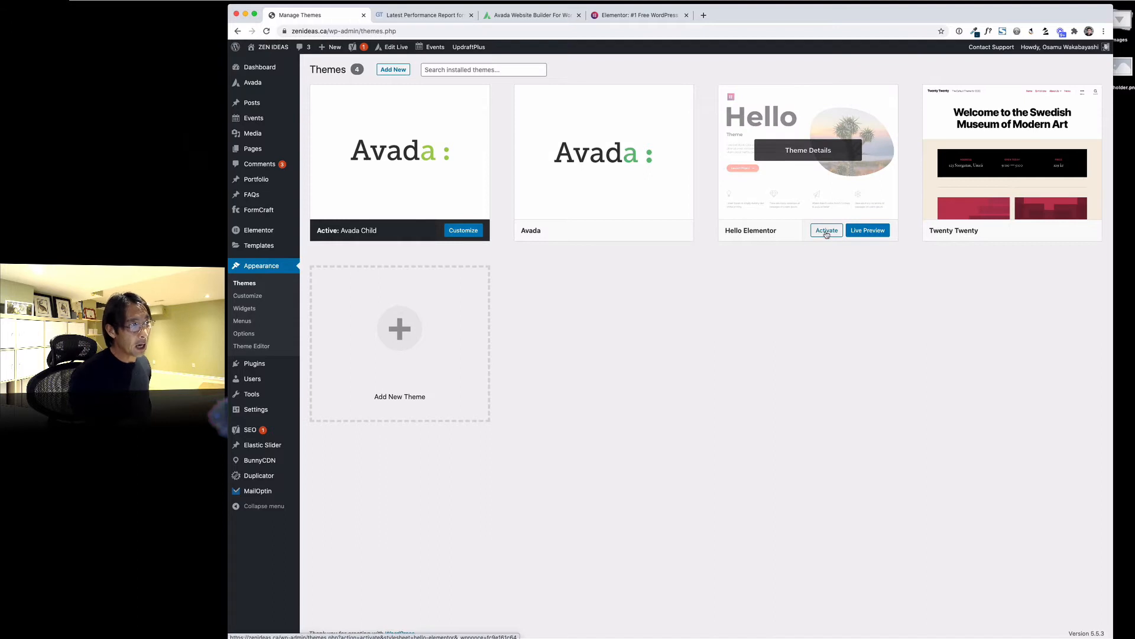
left_click(826, 229)
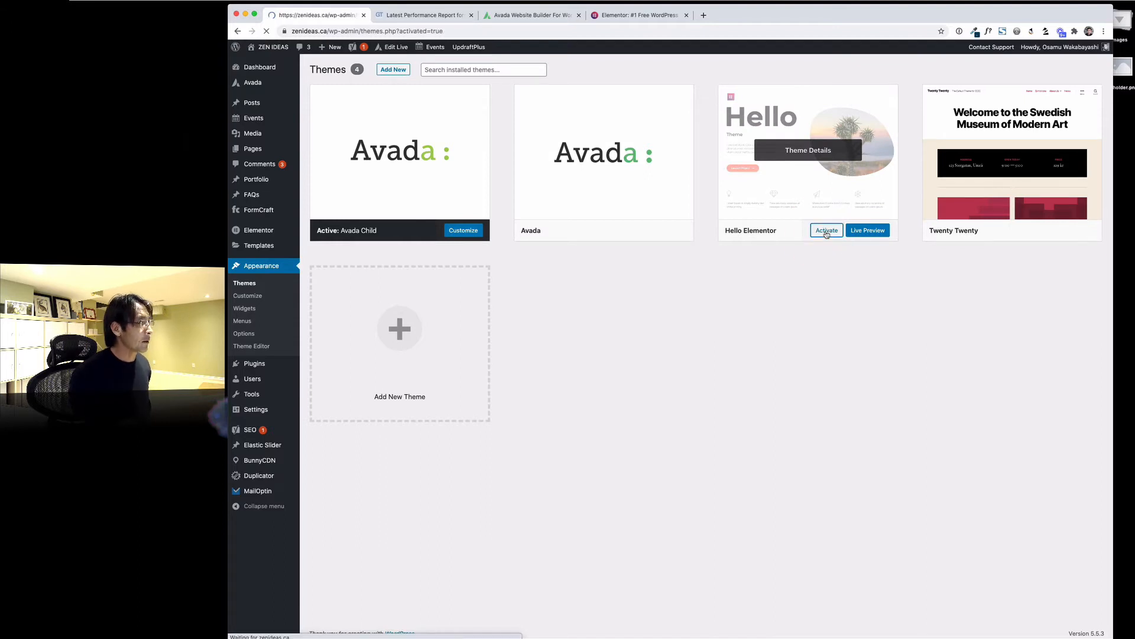
left_click(826, 231)
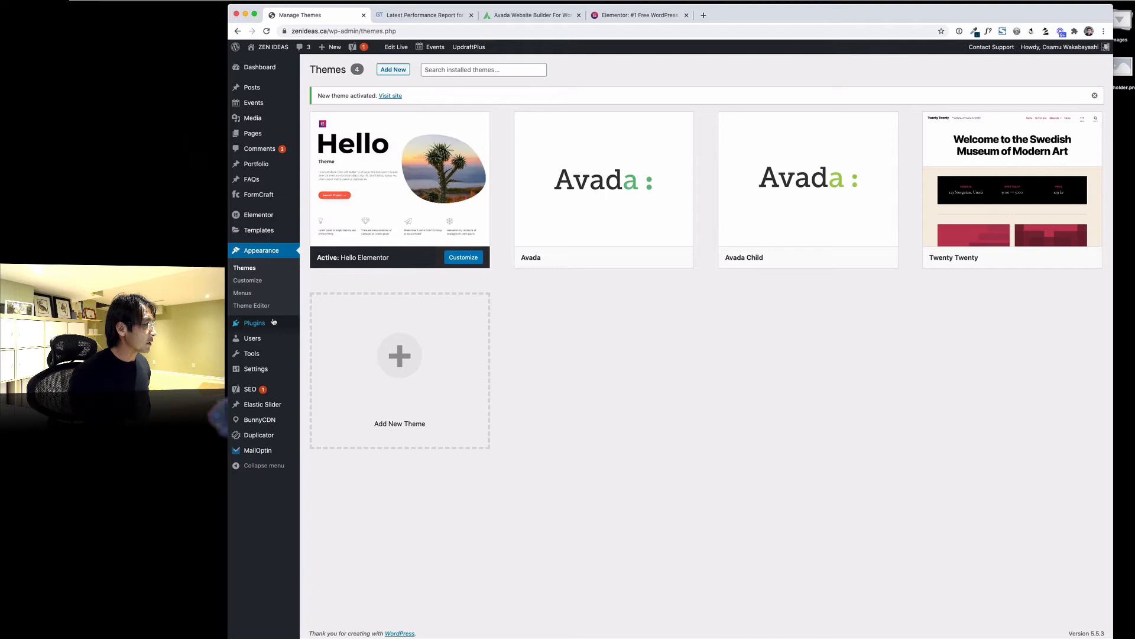
Bulk-deactivate the Avada Builder and Avada Core plugins, then visit the live site in a new tab
left_click(254, 321)
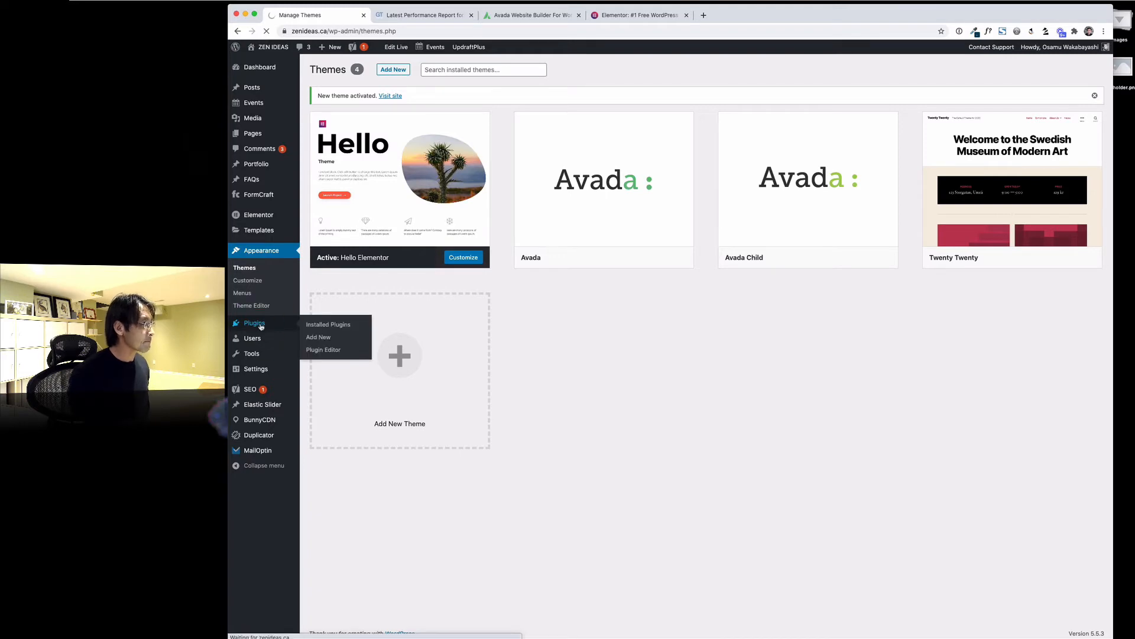
left_click(328, 324)
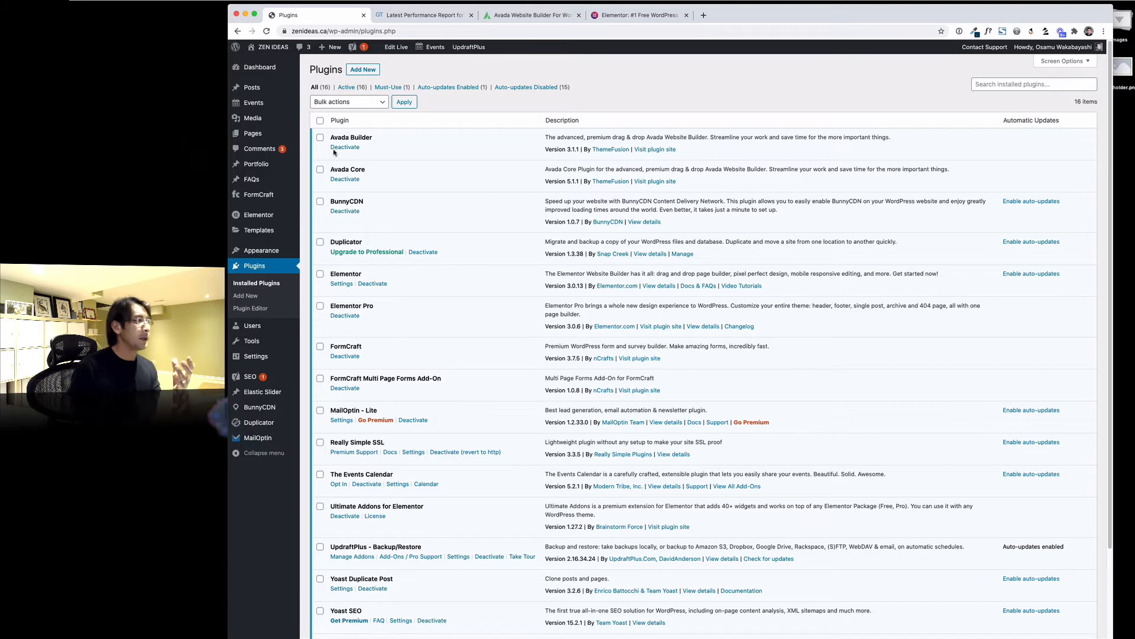
mouse_move(344, 147)
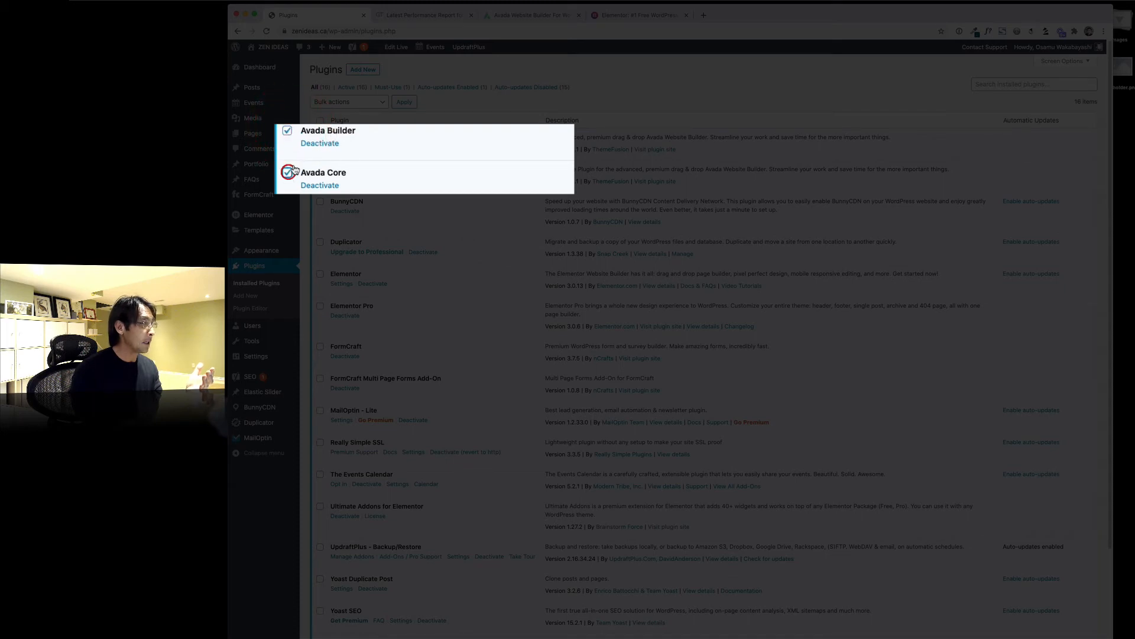
left_click(348, 101)
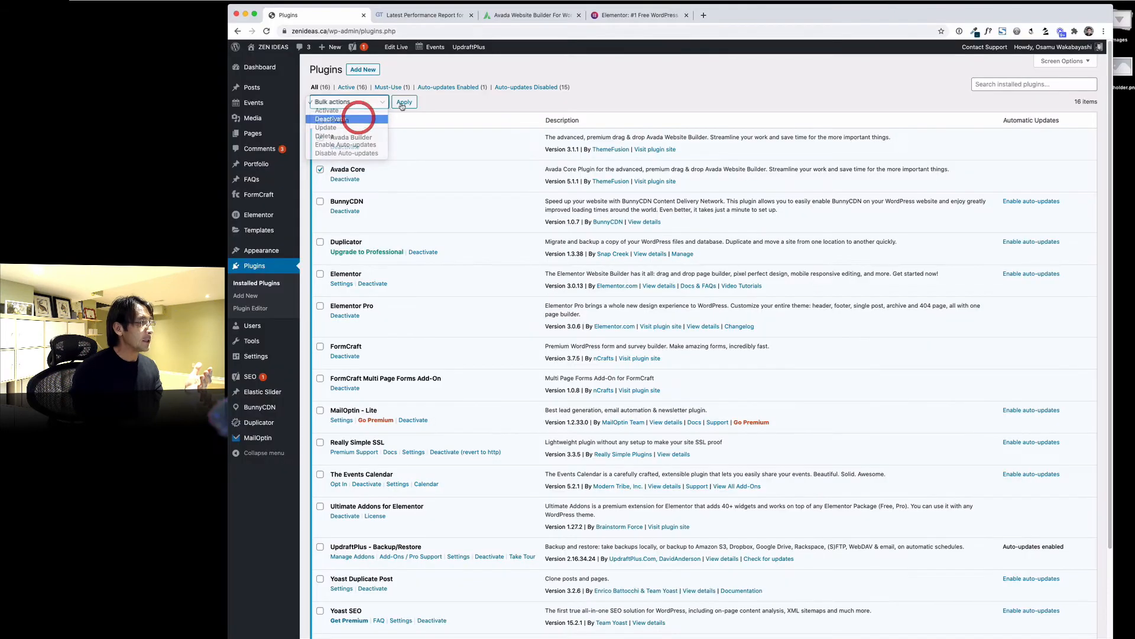
left_click(404, 102)
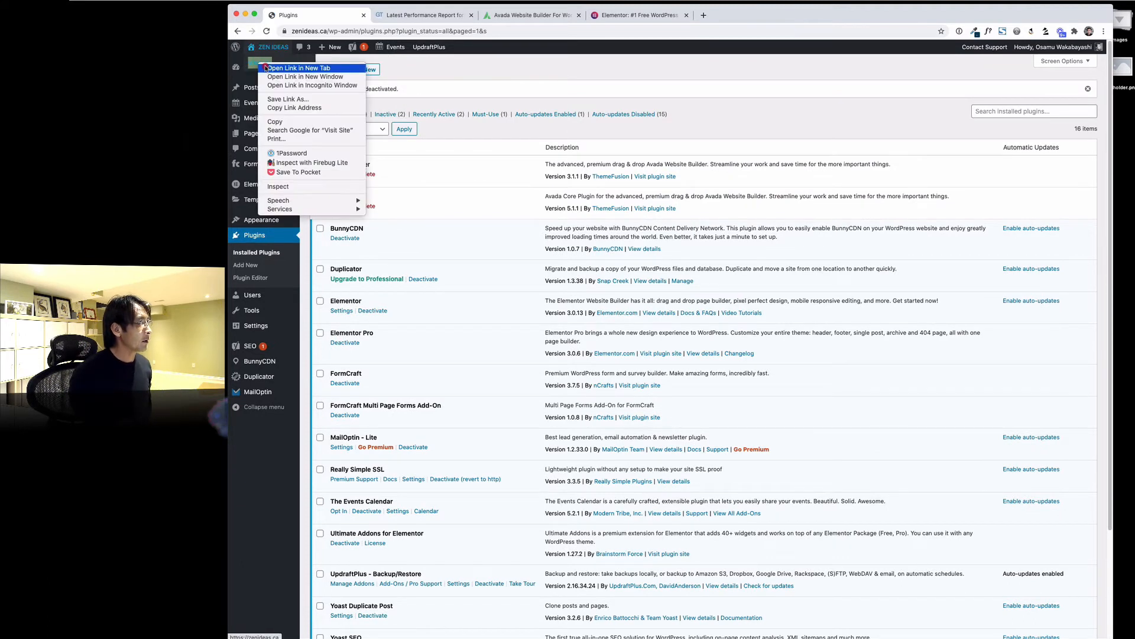
left_click(299, 67)
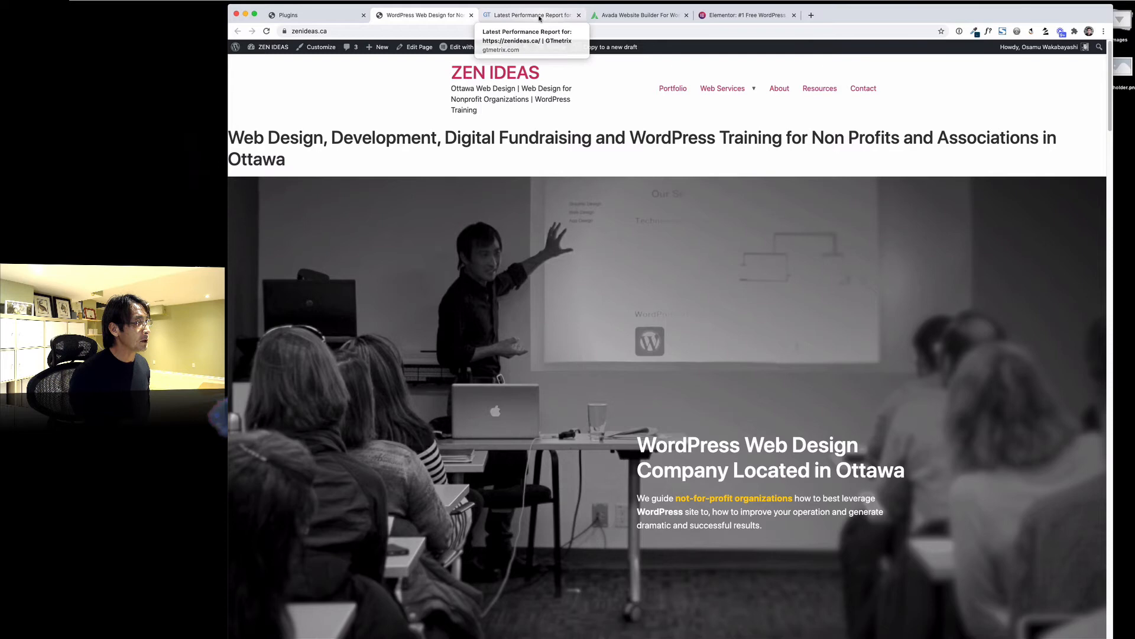
left_click(532, 15)
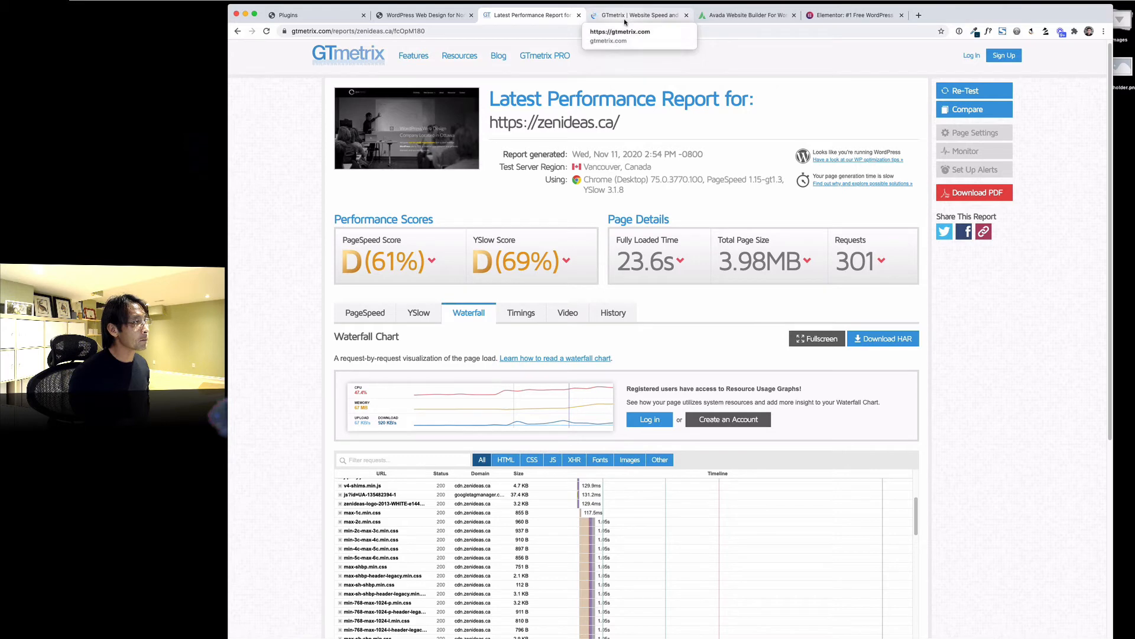
left_click(637, 14)
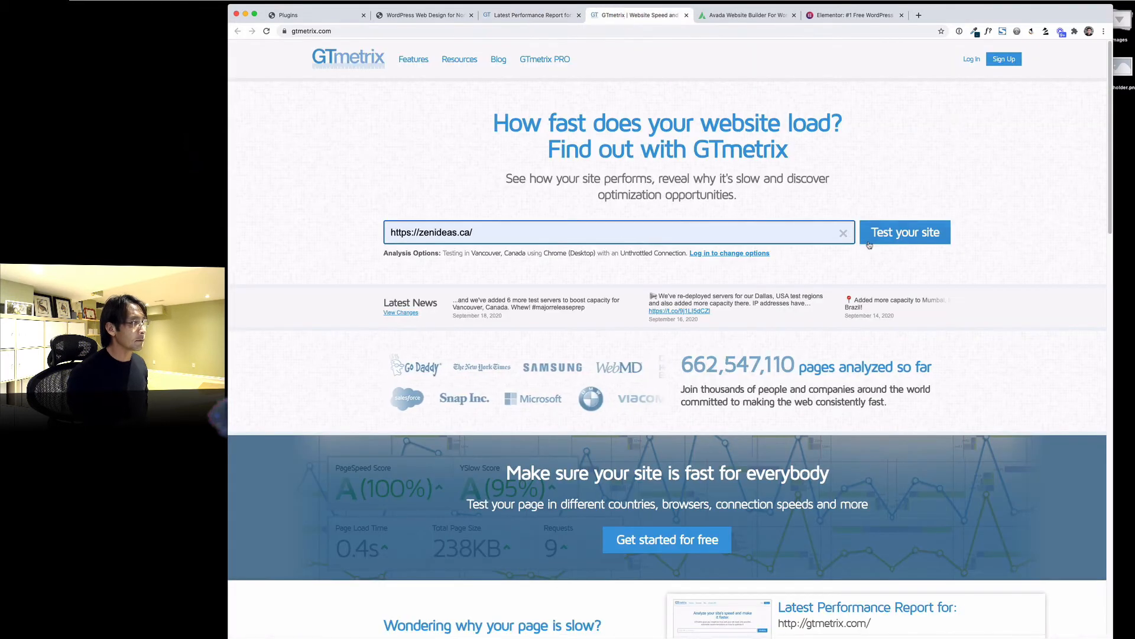
left_click(904, 231)
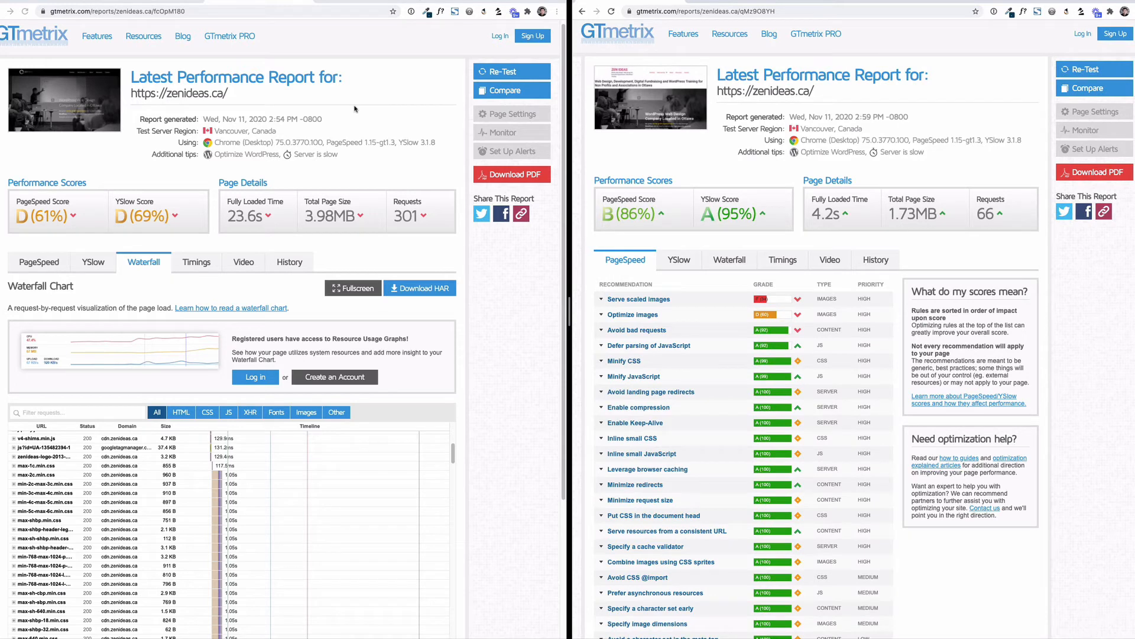
mouse_move(63, 99)
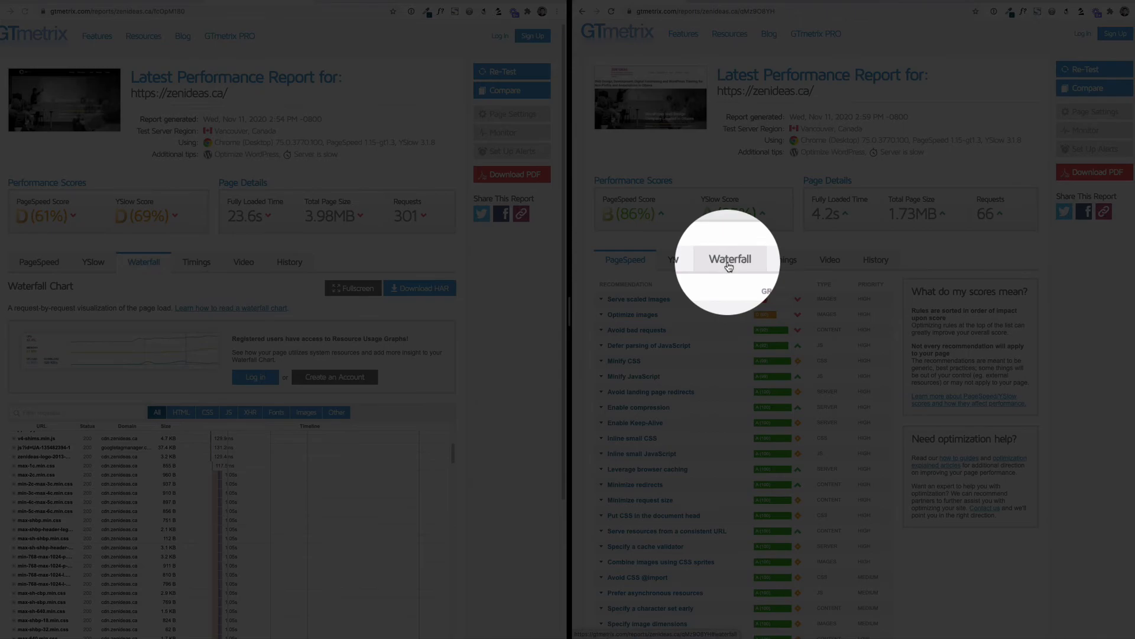
Review the new report's 66-request waterfall beside the shortcode-filled Zen Ideas page
left_click(730, 259)
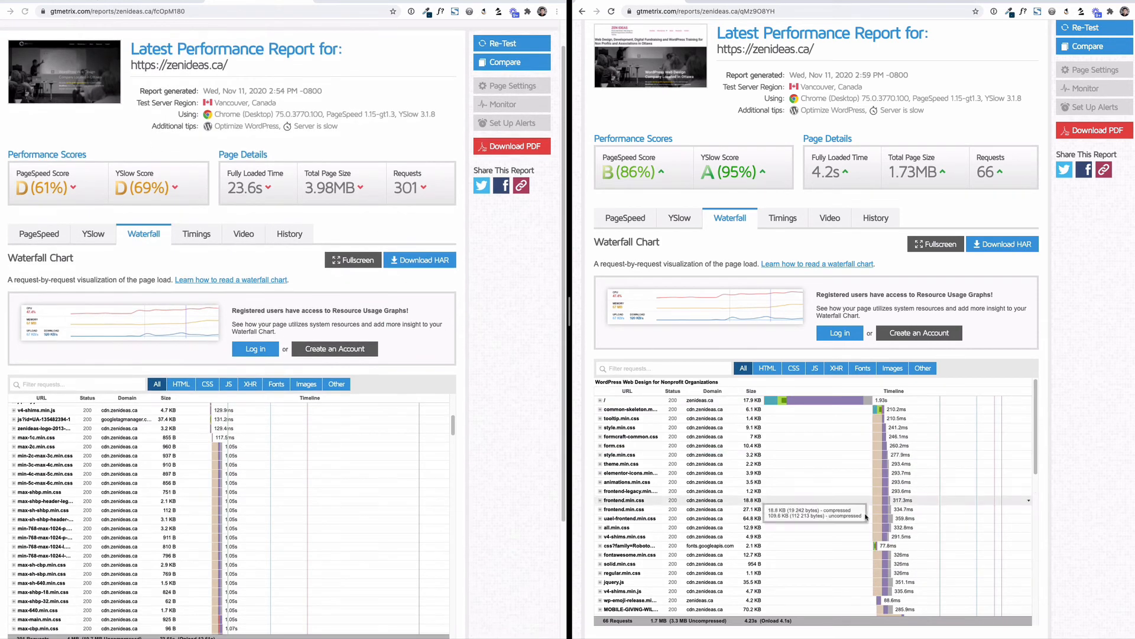
scroll("down", 3)
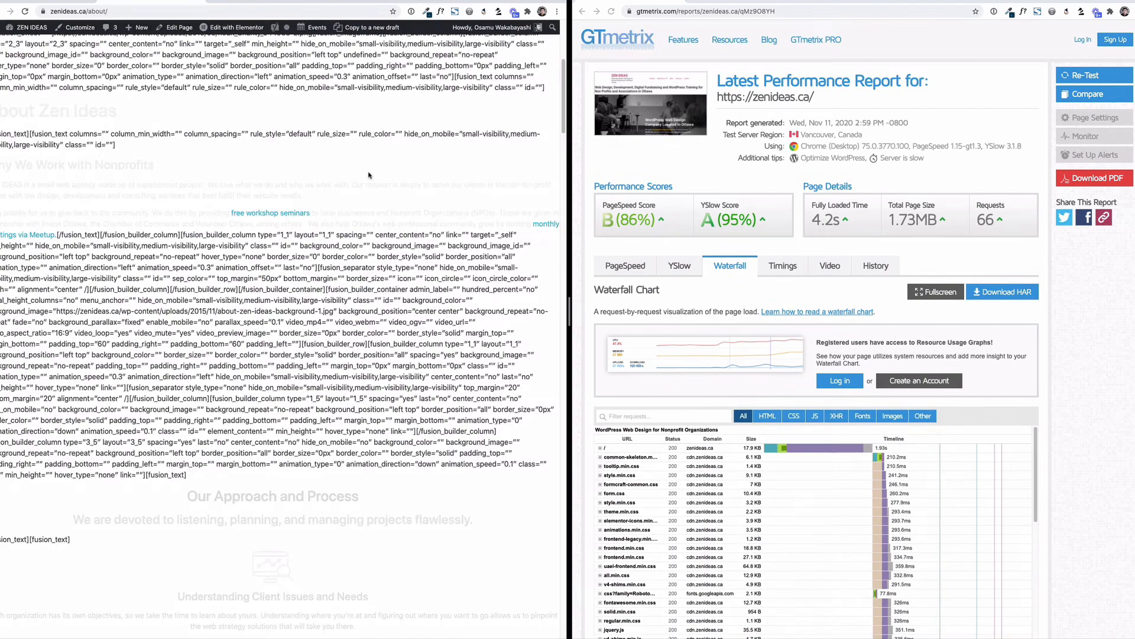
mouse_move(131, 36)
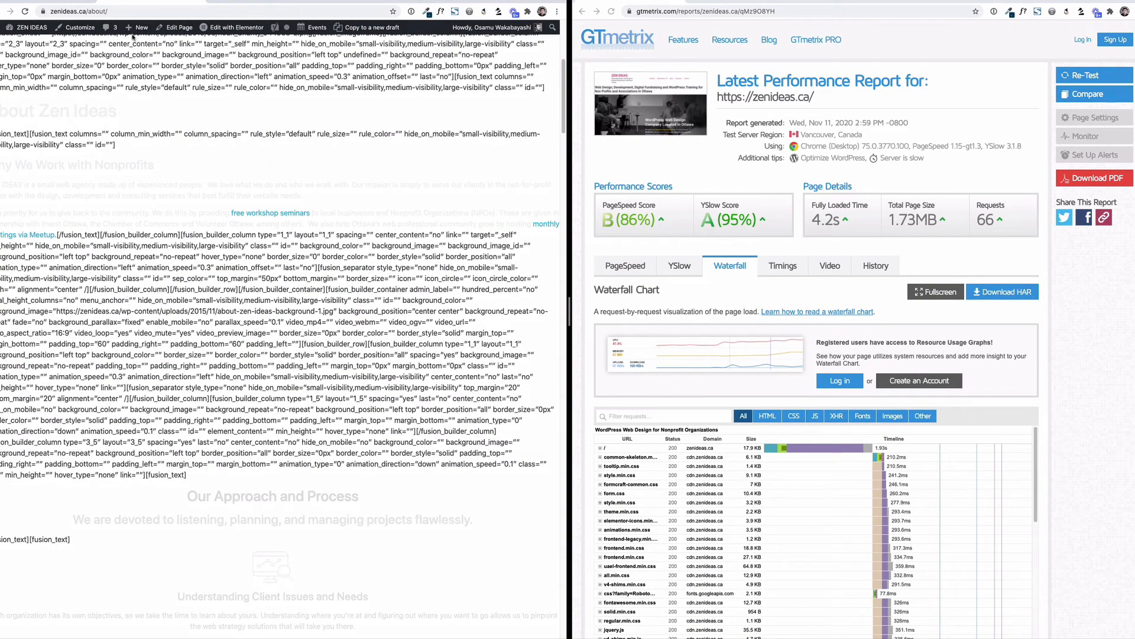